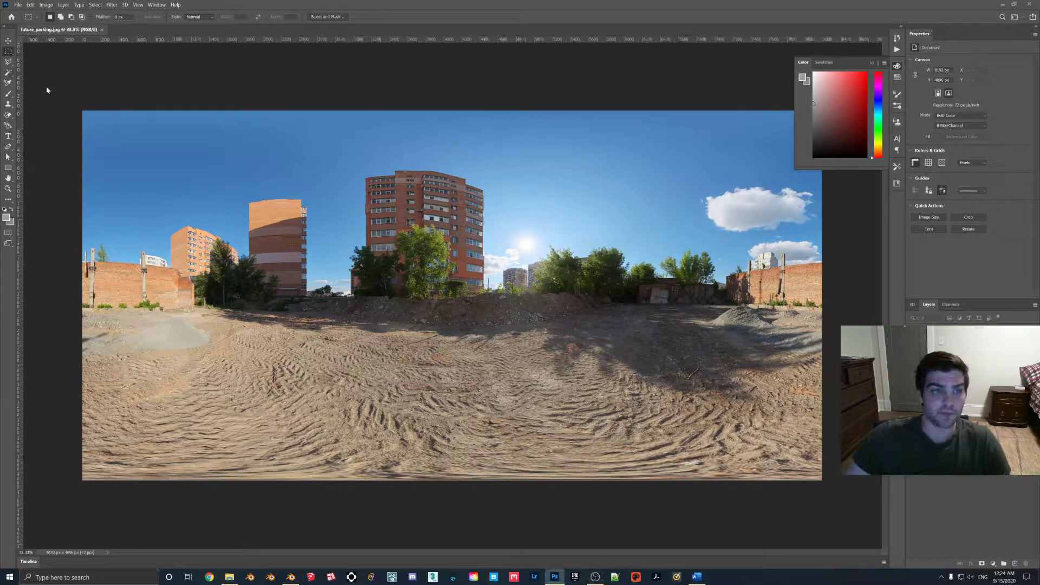
Magic Wand the blue sky above the parking lot and delete it
left_click(9, 73)
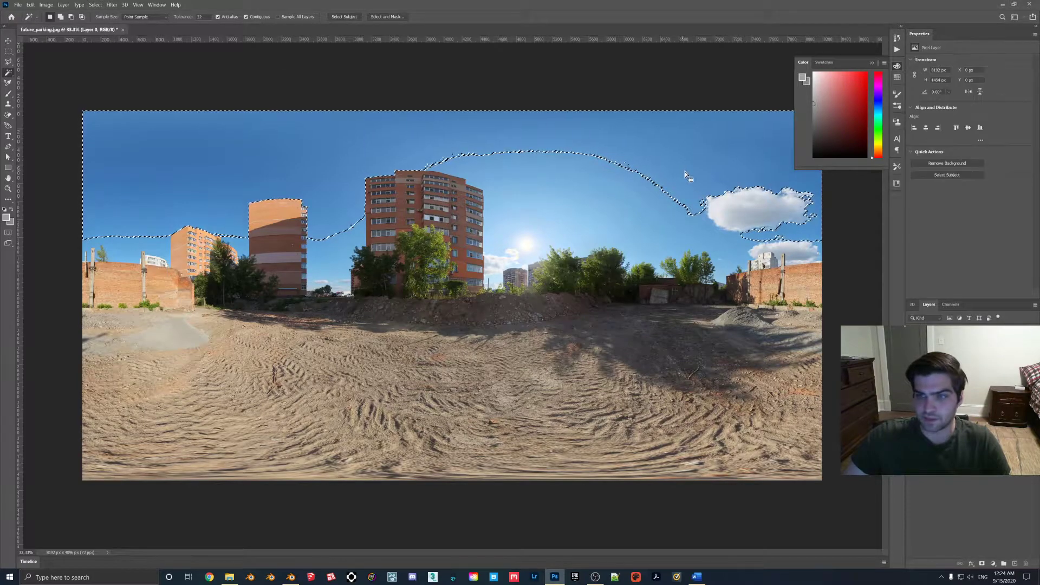
key("Delete")
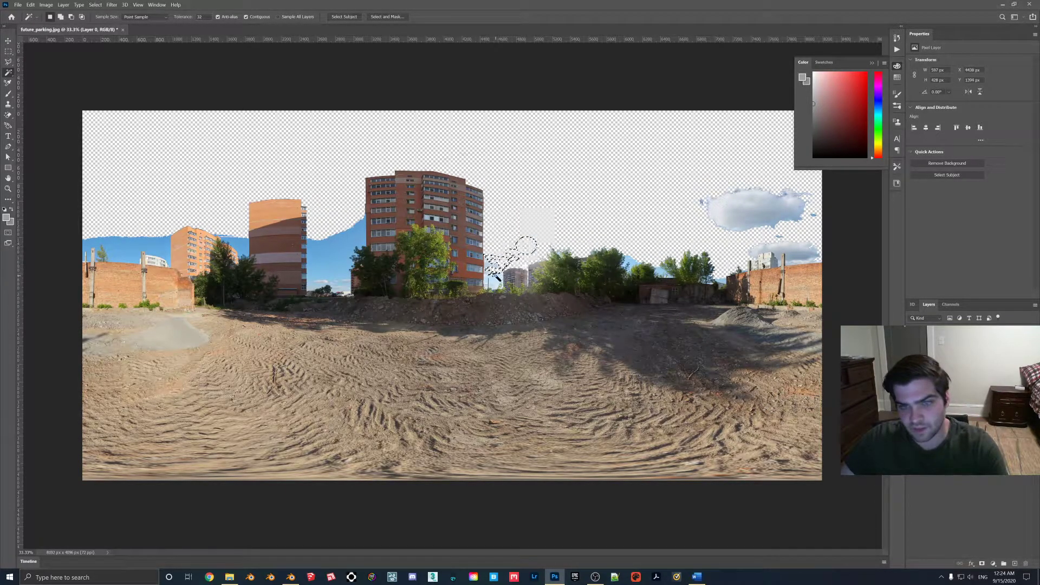
Select leftover sky patches around the left-side buildings and brick wall
left_click(338, 290)
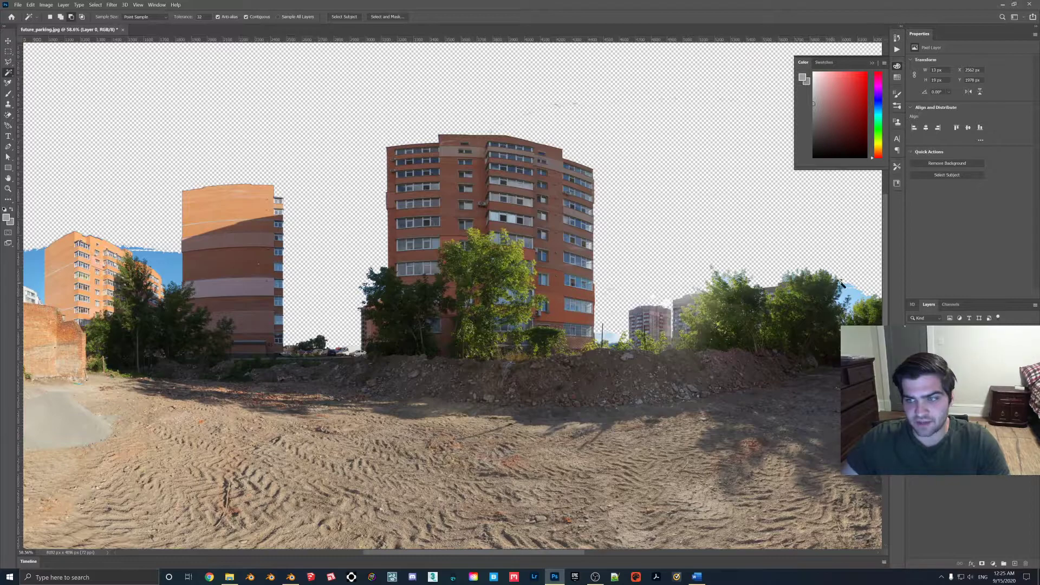
left_click(849, 298)
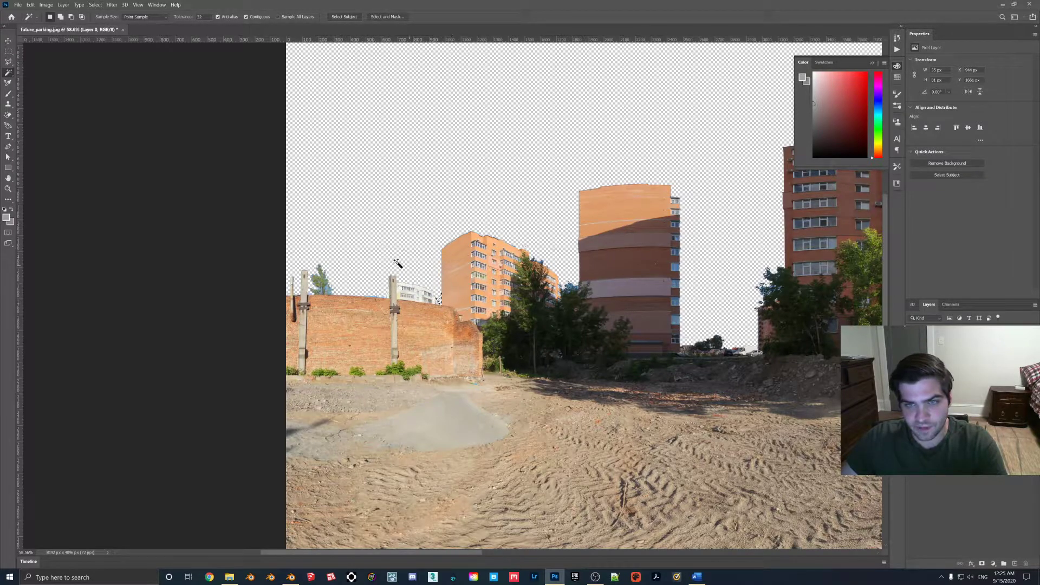
Marquee-select stray sky pixels beside the tall orange building's left edge
left_click(9, 50)
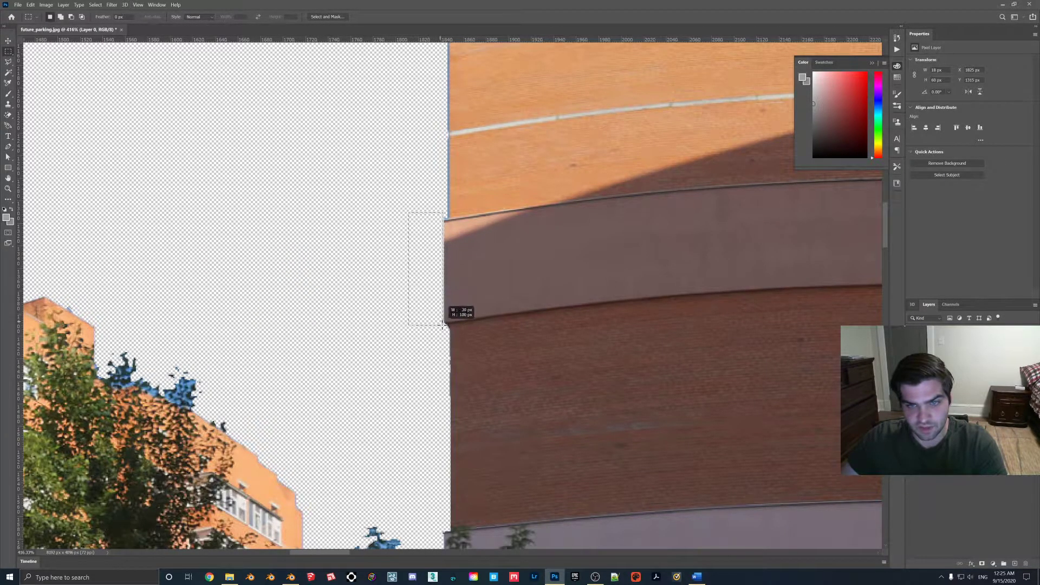
scroll("down", 3)
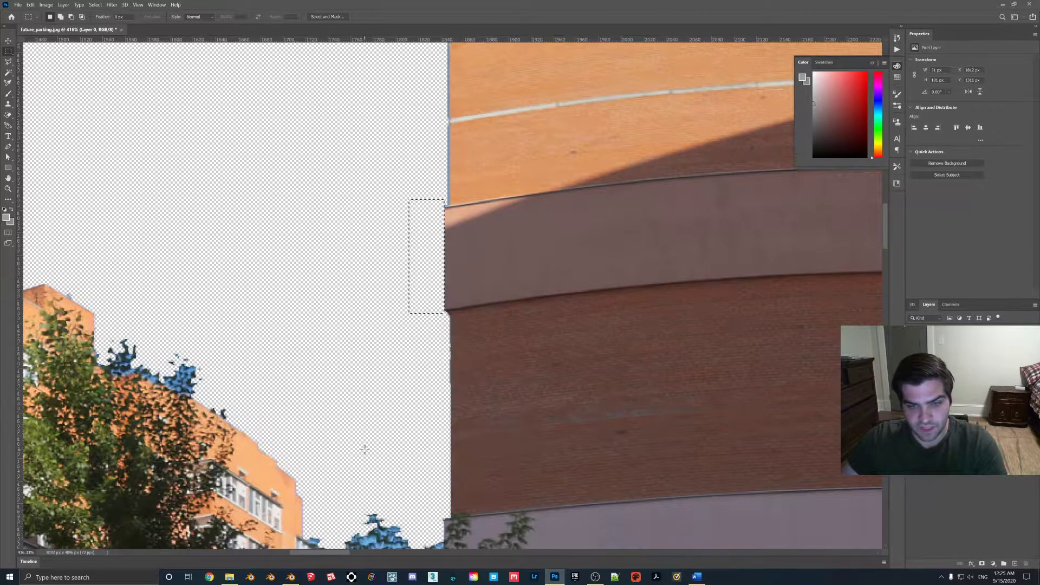
scroll("down", 3)
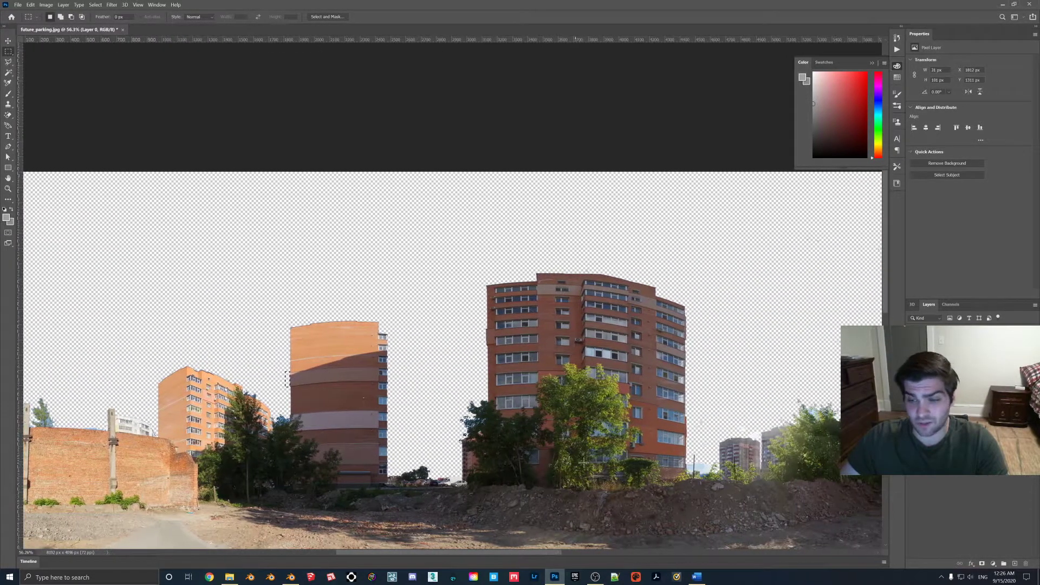
Mark the last sky fragment near the distant towers, then switch to Blender
left_click(9, 63)
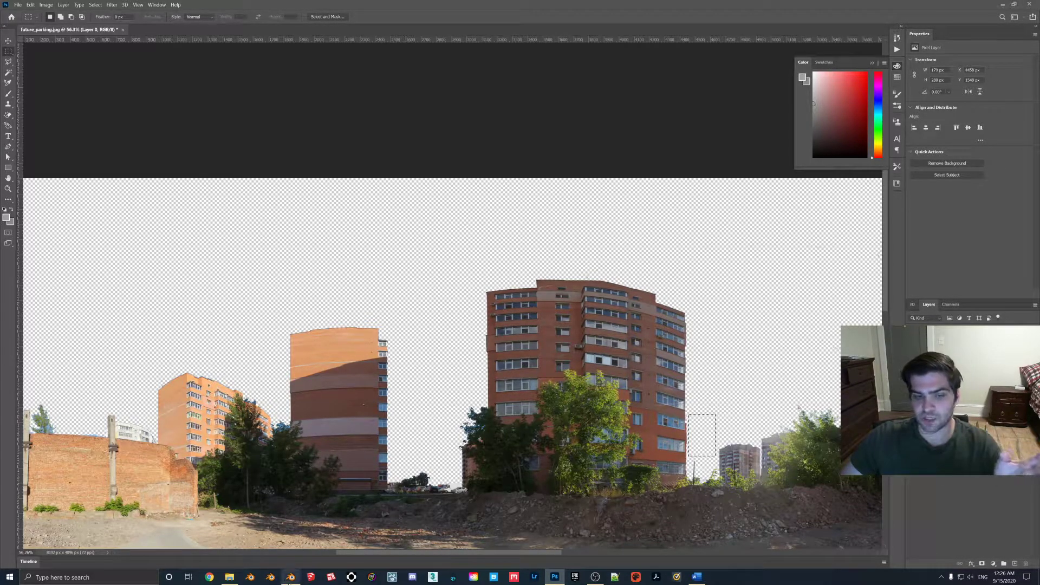
left_click(289, 576)
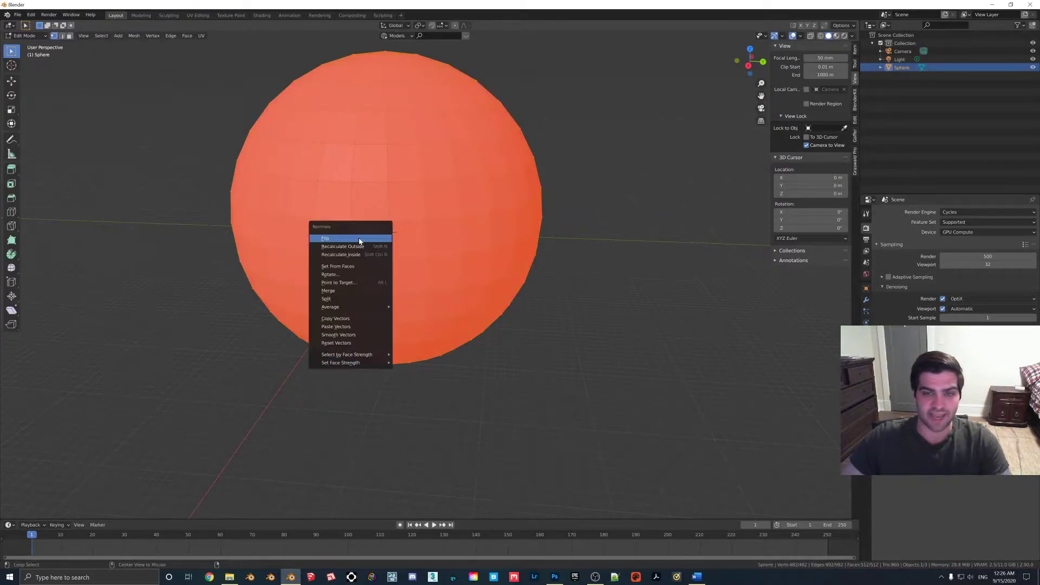
Flip the sphere's normals inward, toggling Tab to check face orientation
left_click(325, 238)
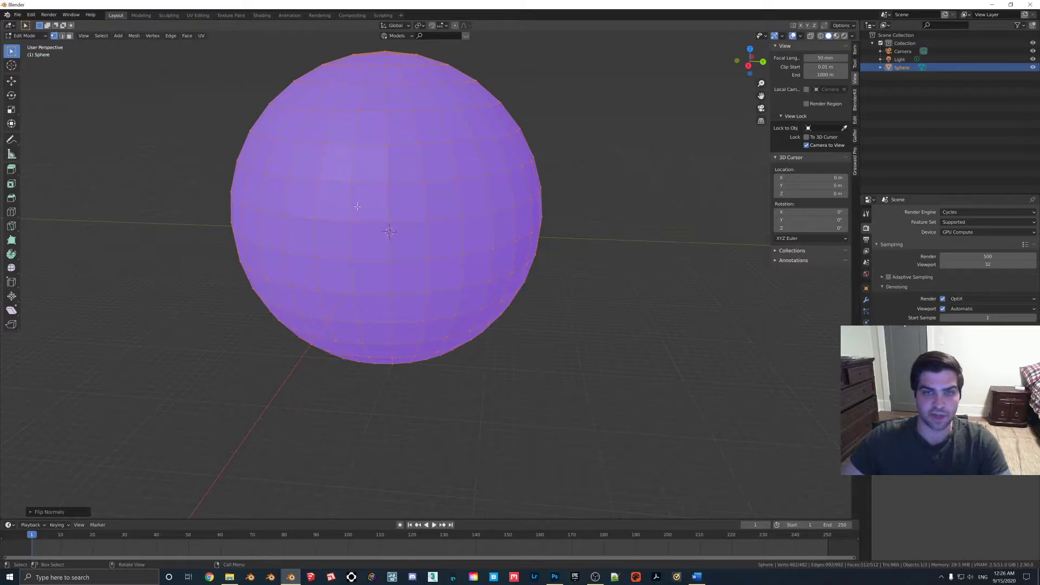
mouse_move(447, 197)
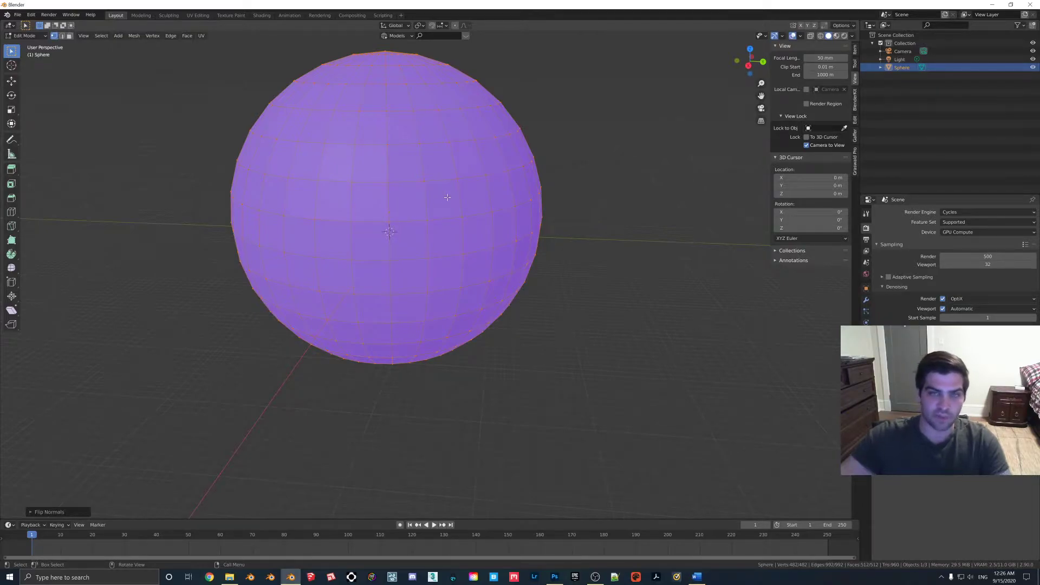
key("Tab")
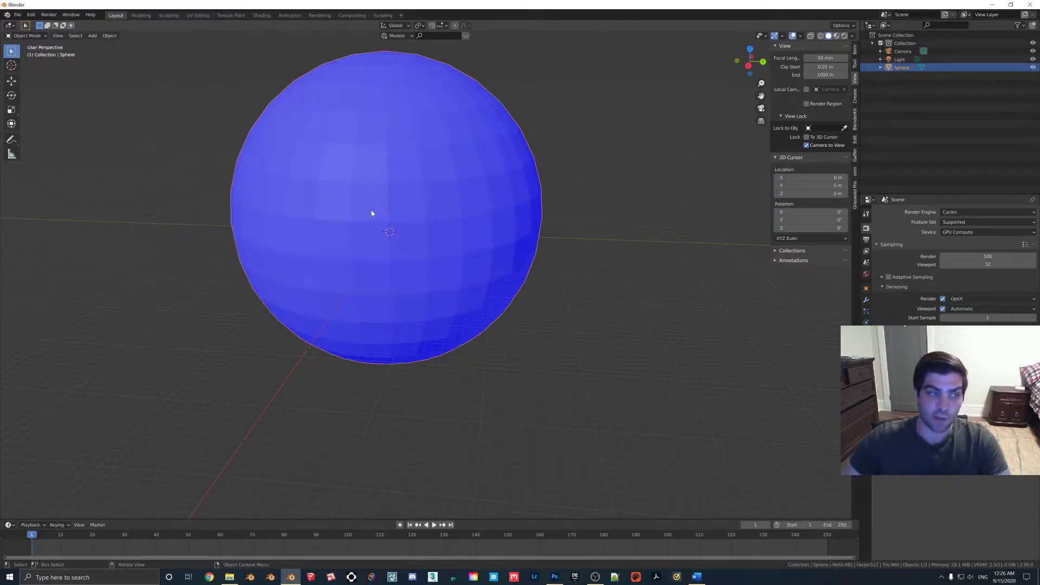
key("Tab")
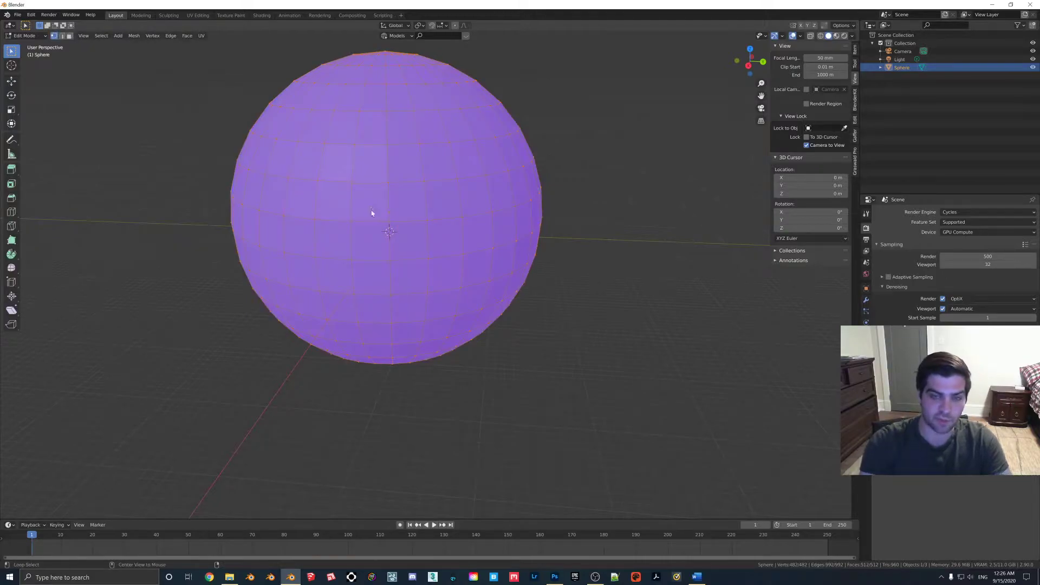
key("Tab")
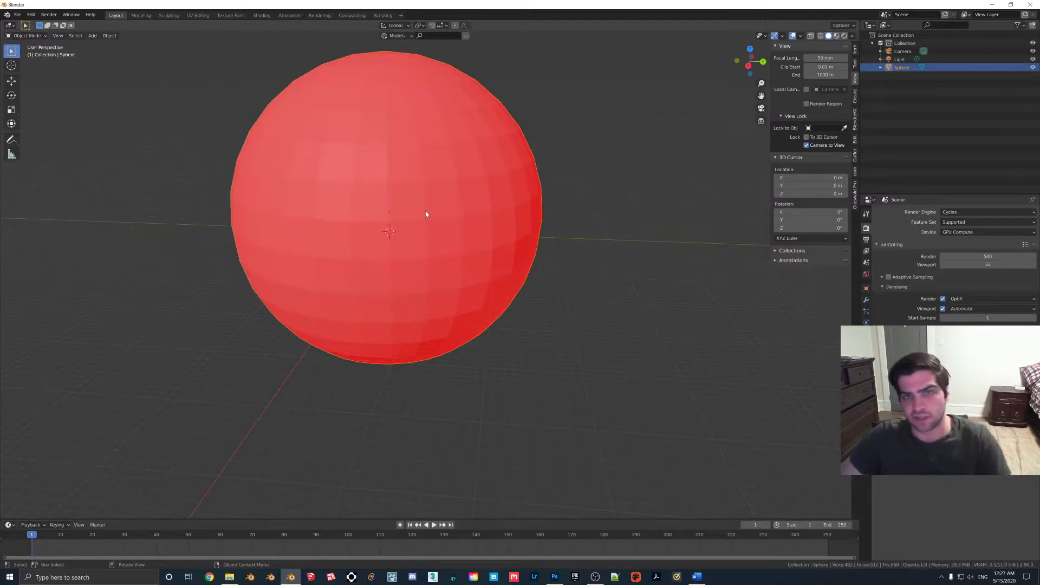
mouse_move(488, 249)
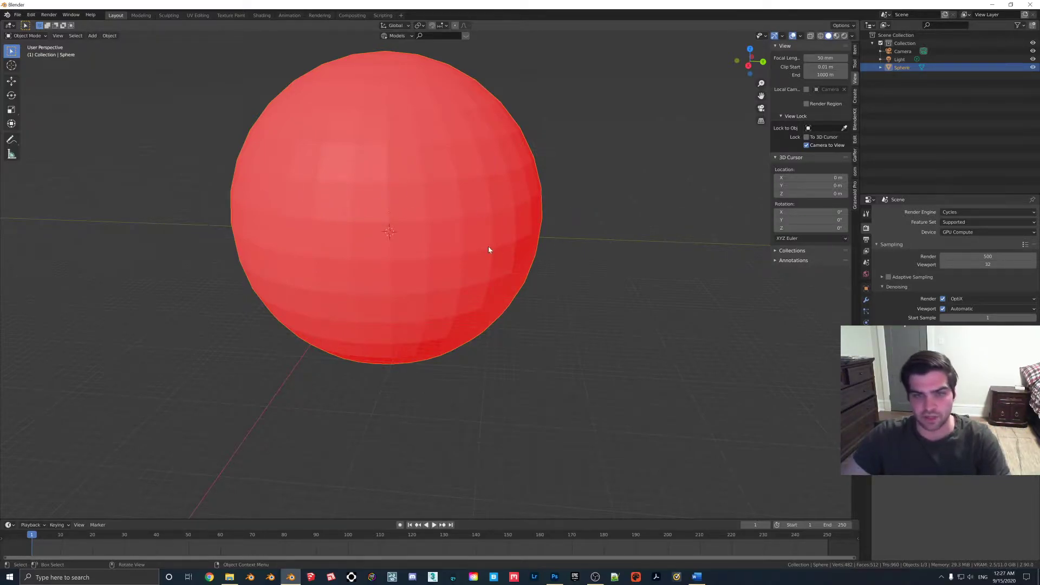
mouse_move(103, 103)
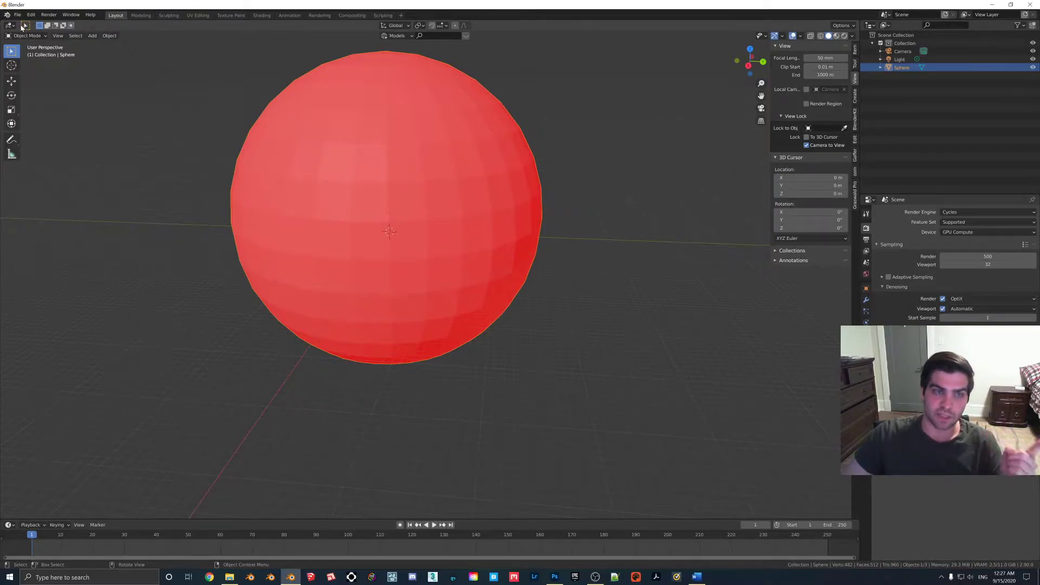
Export the sphere from the File menu as an FBX file
left_click(17, 15)
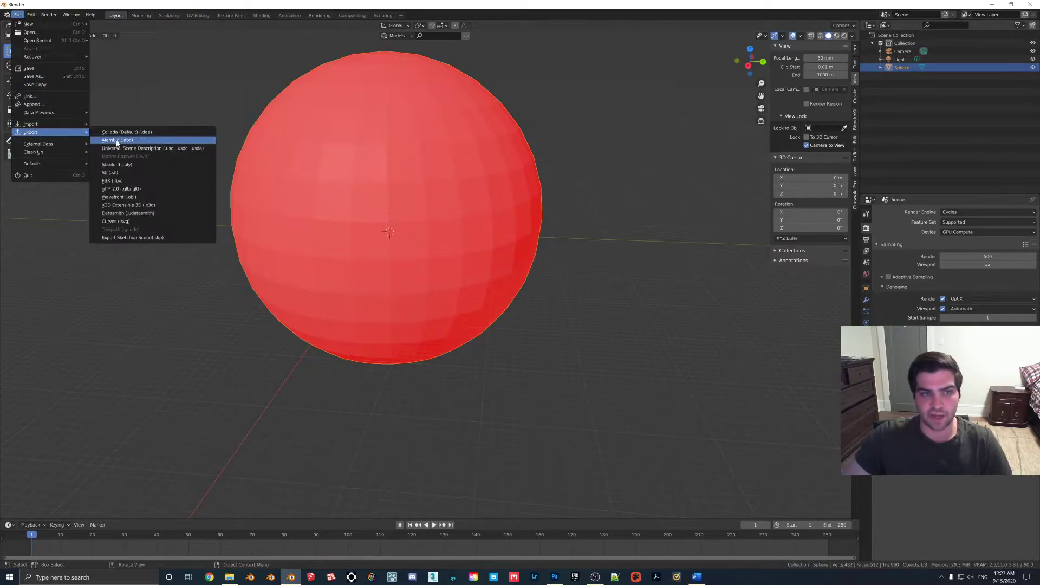
left_click(113, 180)
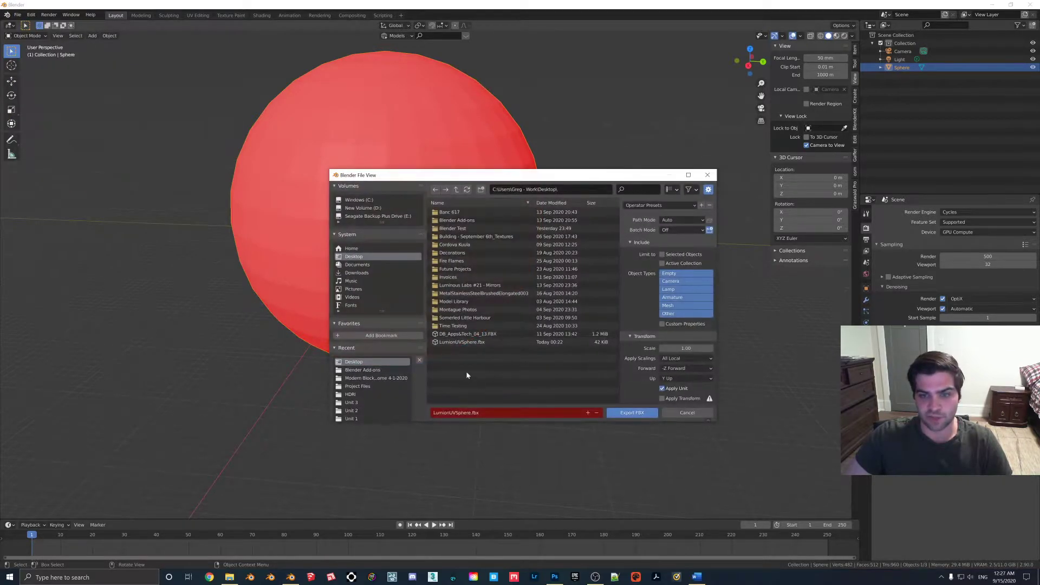
left_click(631, 411)
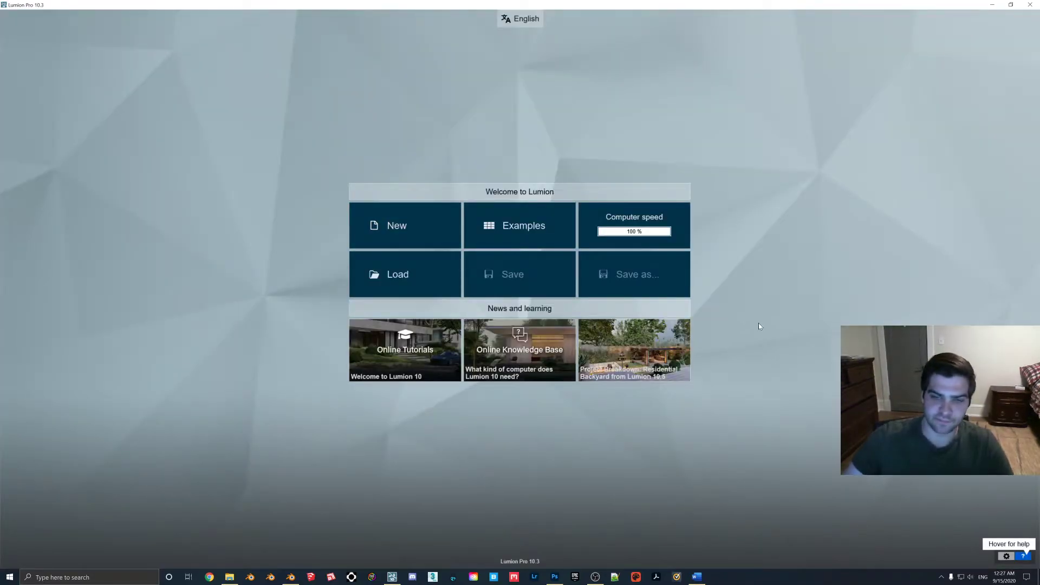
Choose New on the Lumion welcome screen to create a scene
left_click(397, 225)
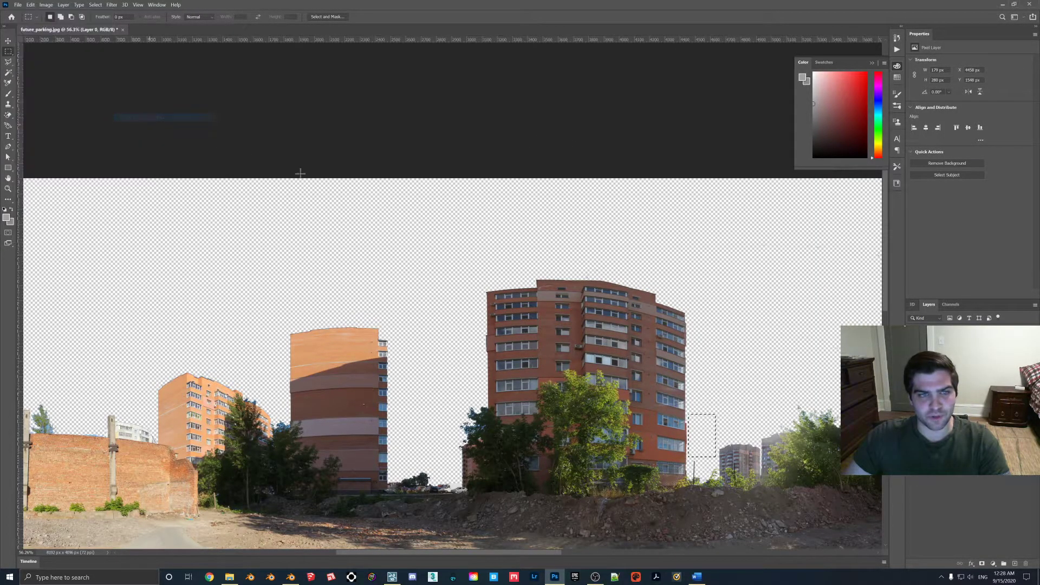
Save the panorama as a PNG on the Desktop via Save As
key("ctrl+shift+s")
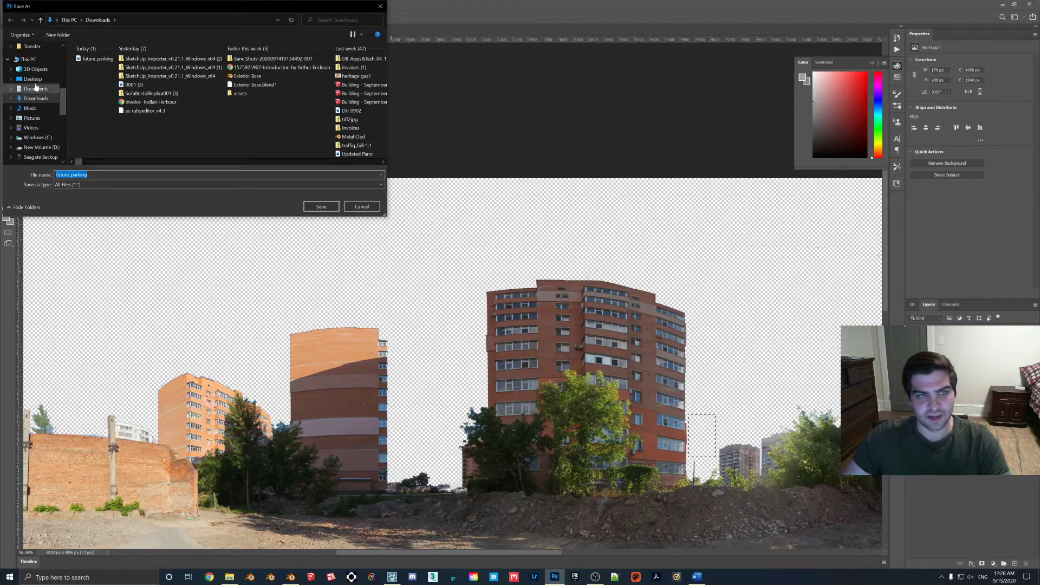
left_click(320, 206)
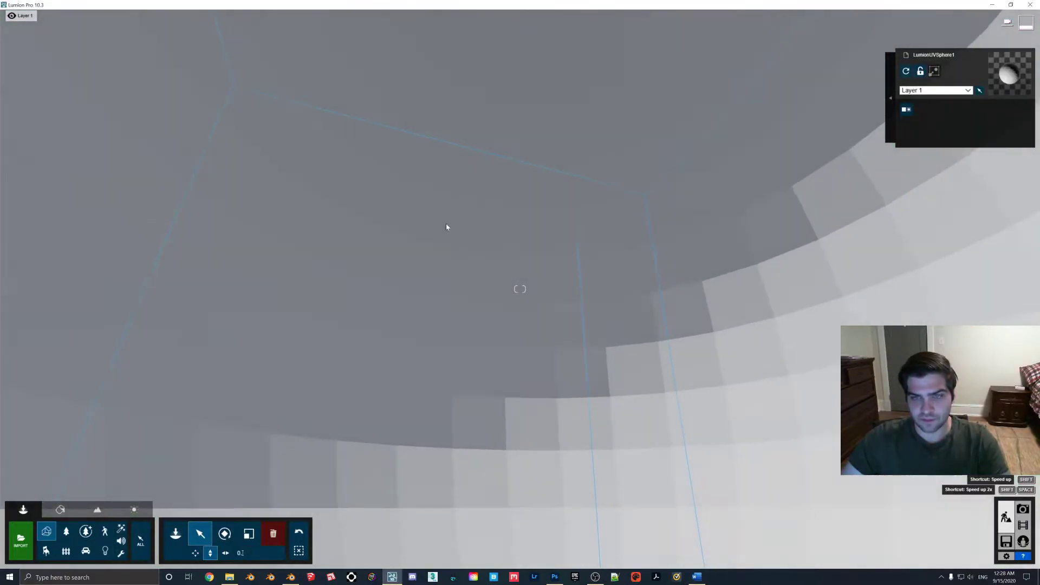
Apply a Standard material with future_parking.png as the color map
left_click(59, 509)
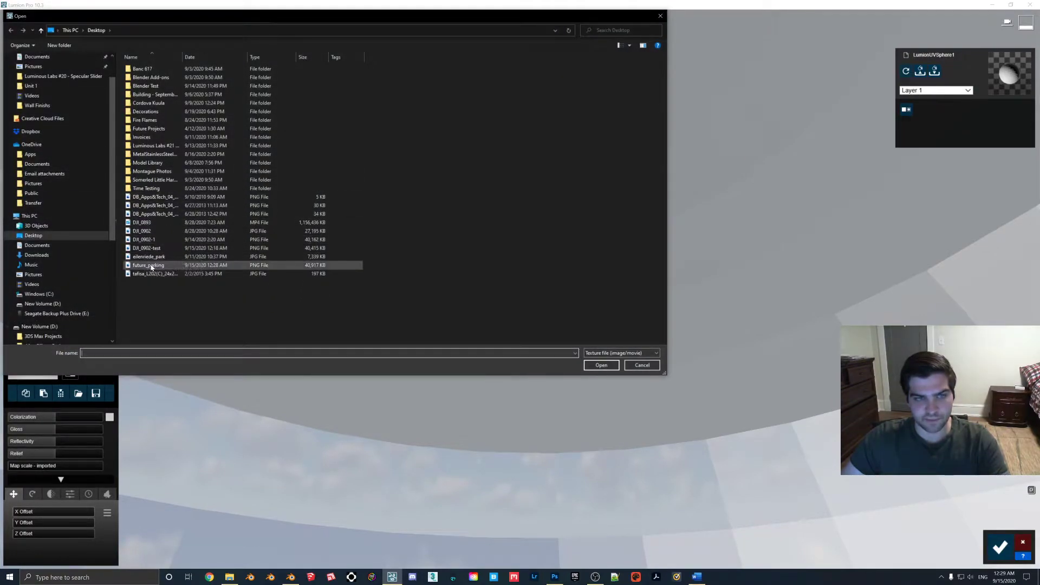
left_click(600, 364)
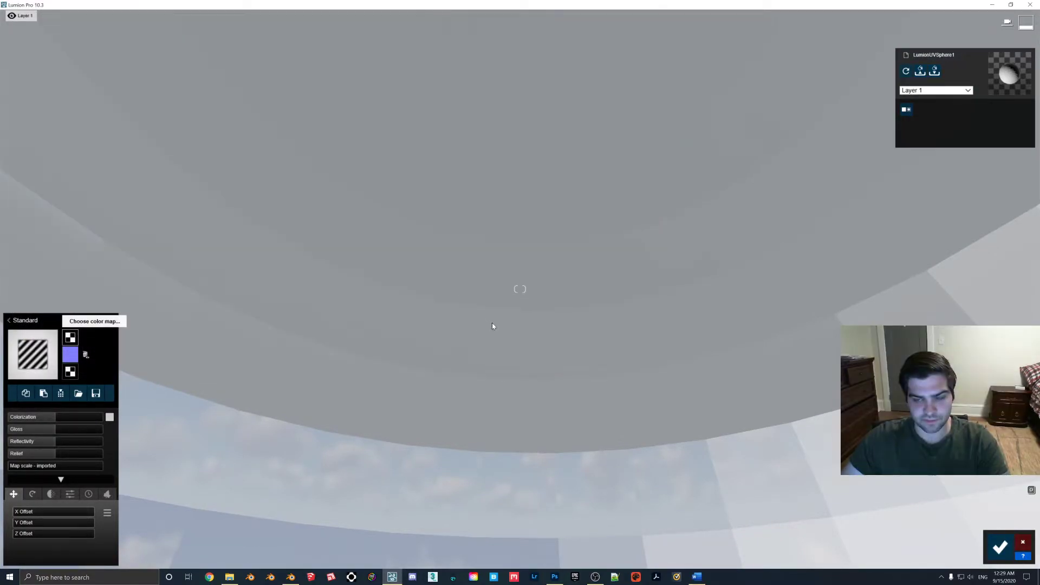
mouse_move(541, 352)
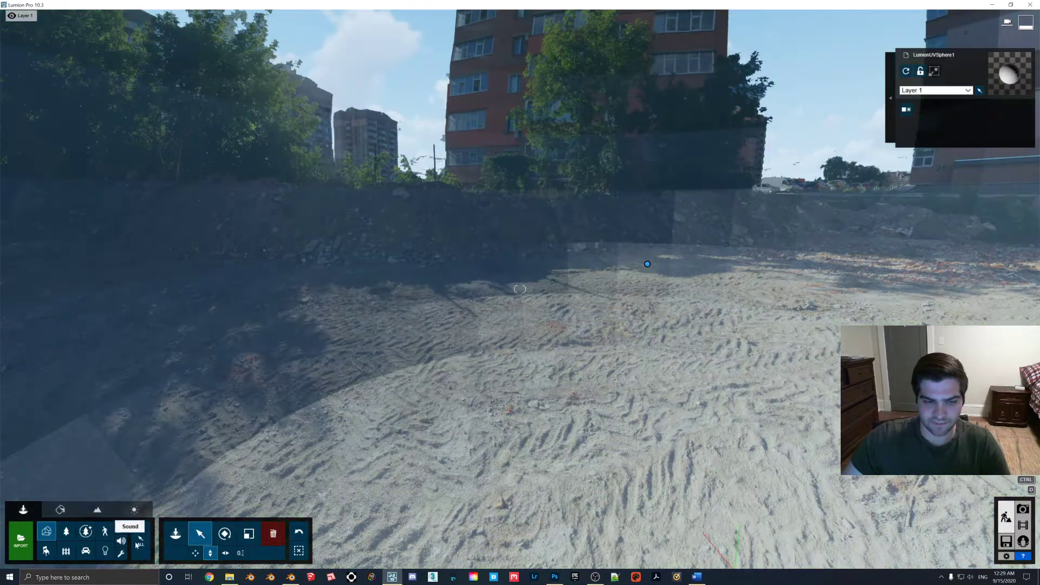
Switch to the Resize tool to scale up the panorama sphere
left_click(248, 533)
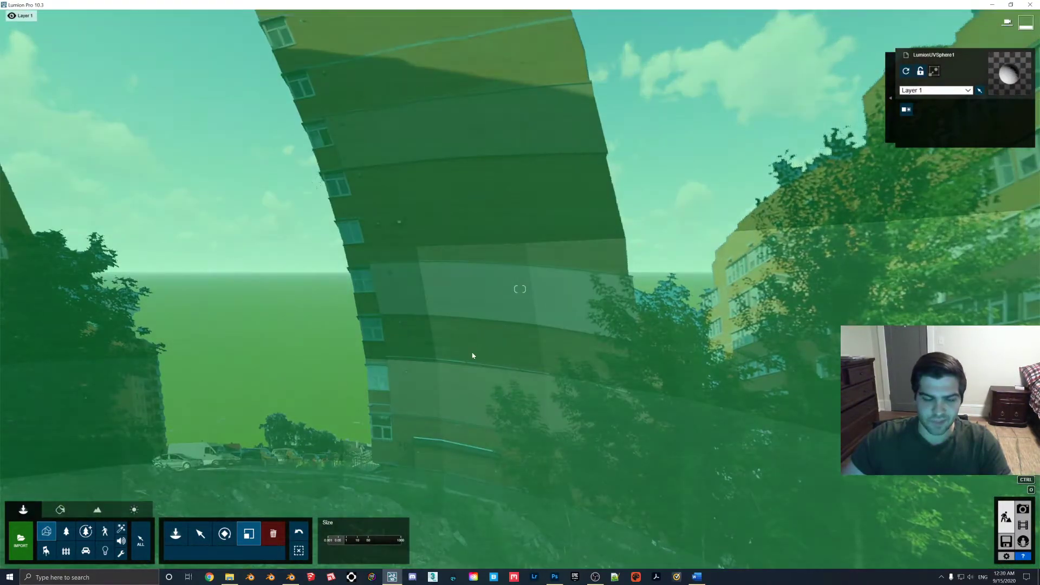
mouse_move(481, 313)
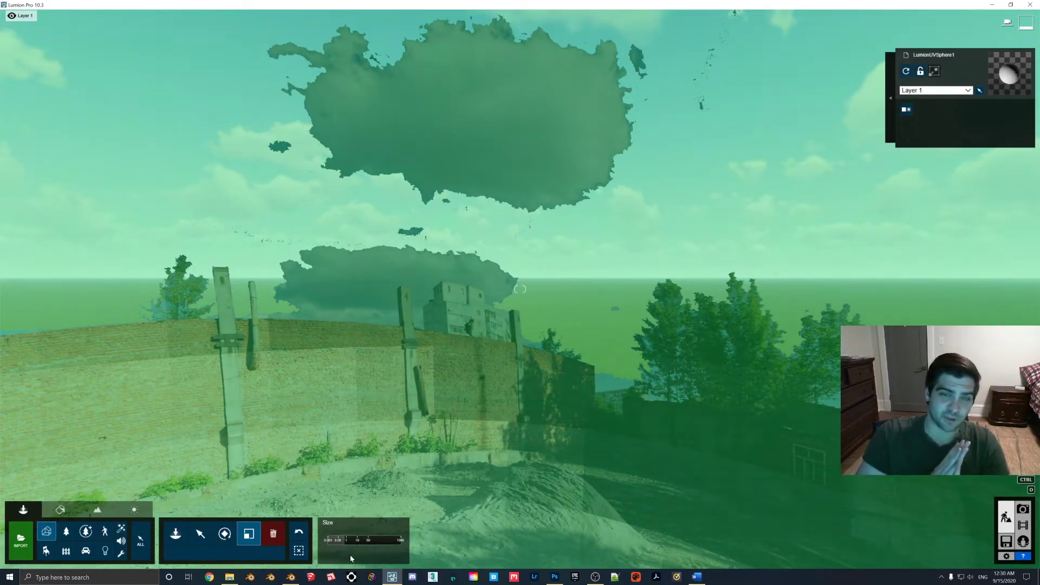
mouse_move(113, 377)
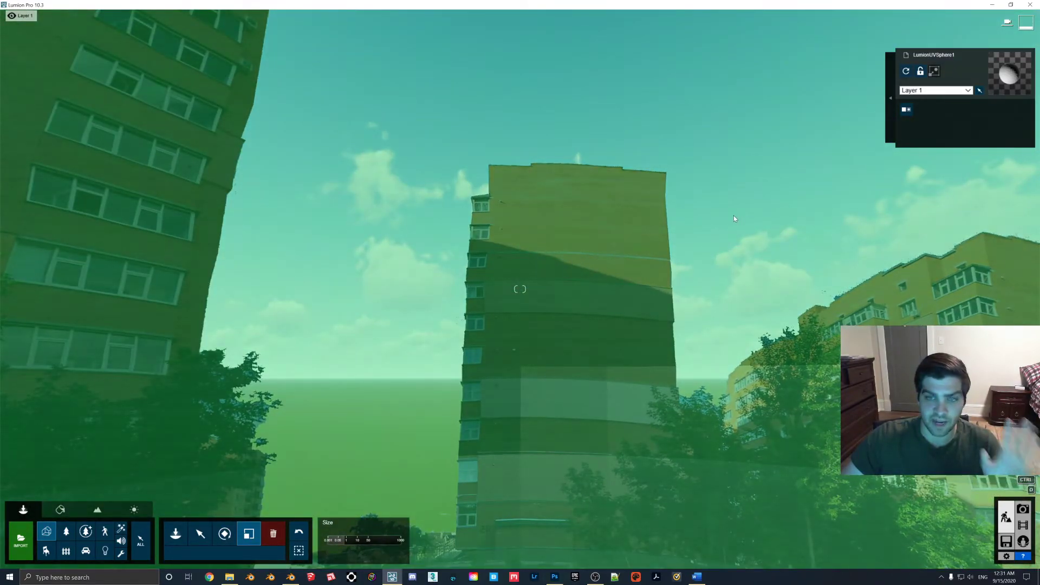
mouse_move(731, 219)
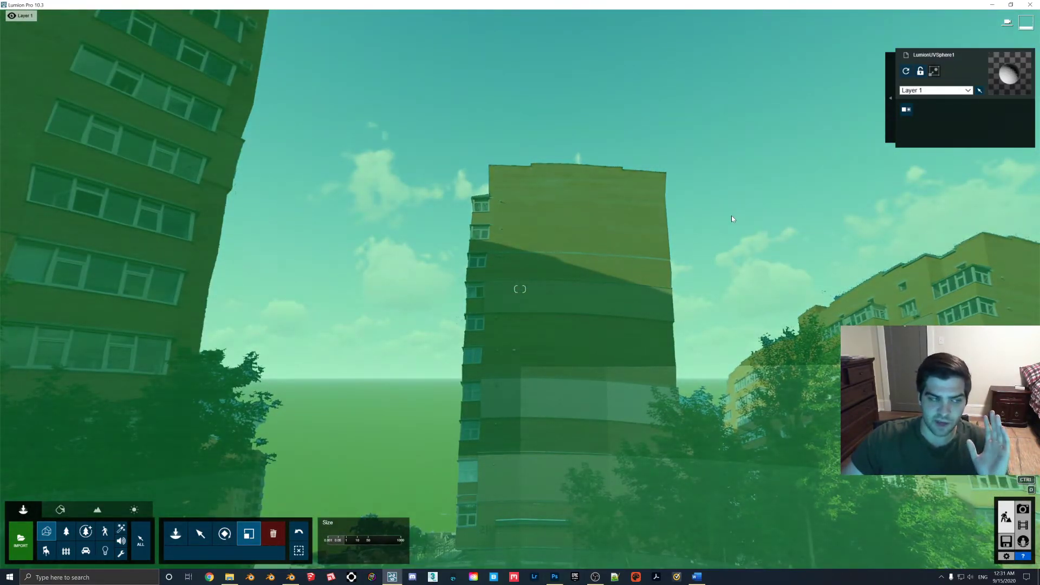
mouse_move(728, 221)
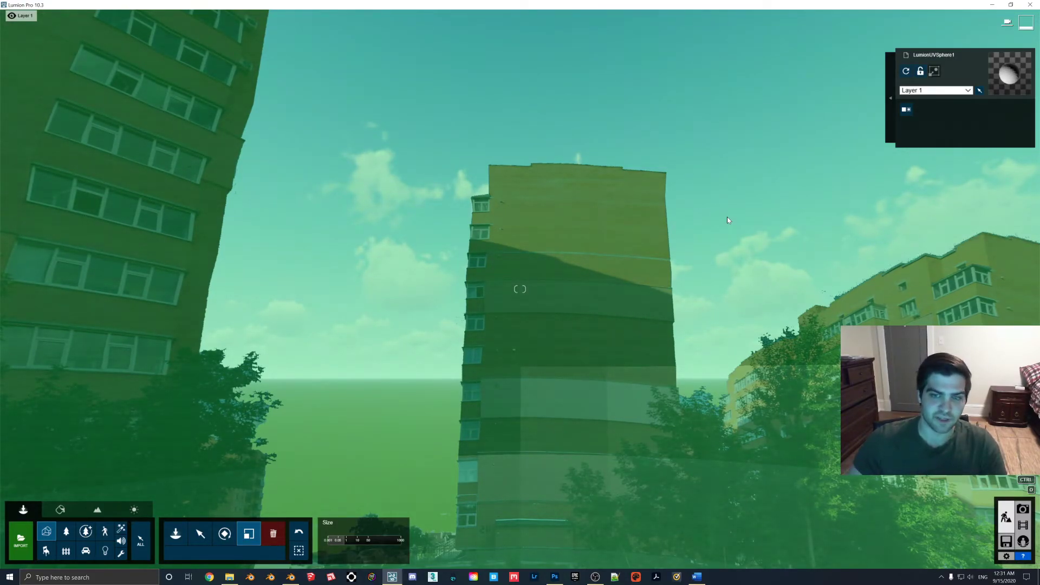
mouse_move(682, 203)
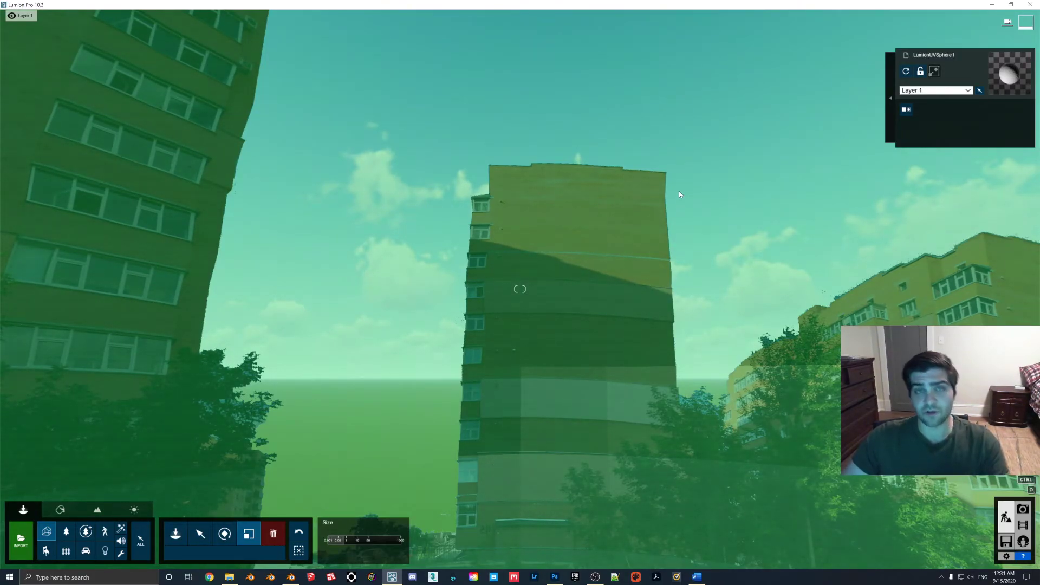
mouse_move(669, 199)
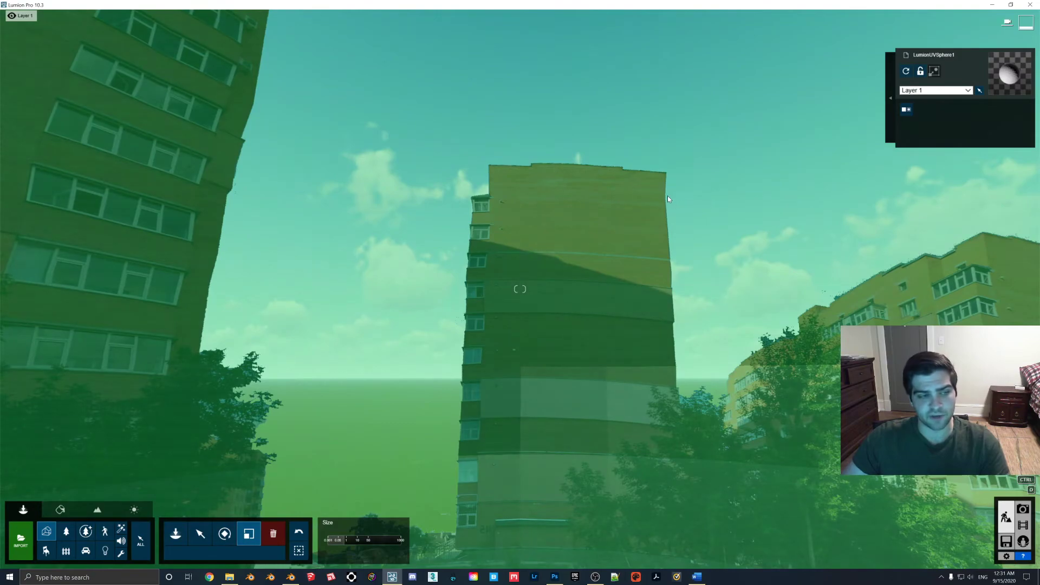
mouse_move(470, 283)
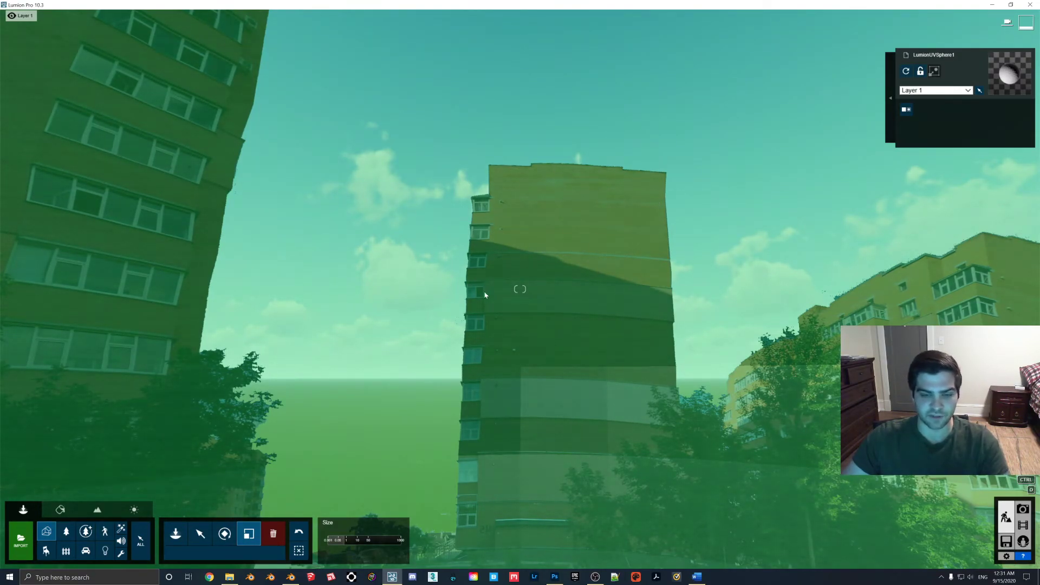
mouse_move(494, 307)
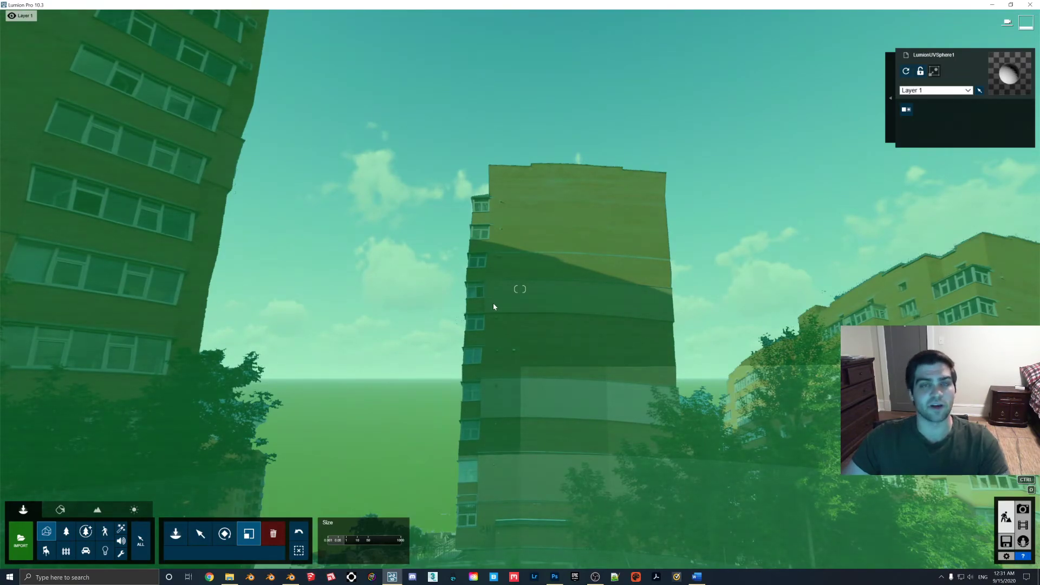
mouse_move(484, 298)
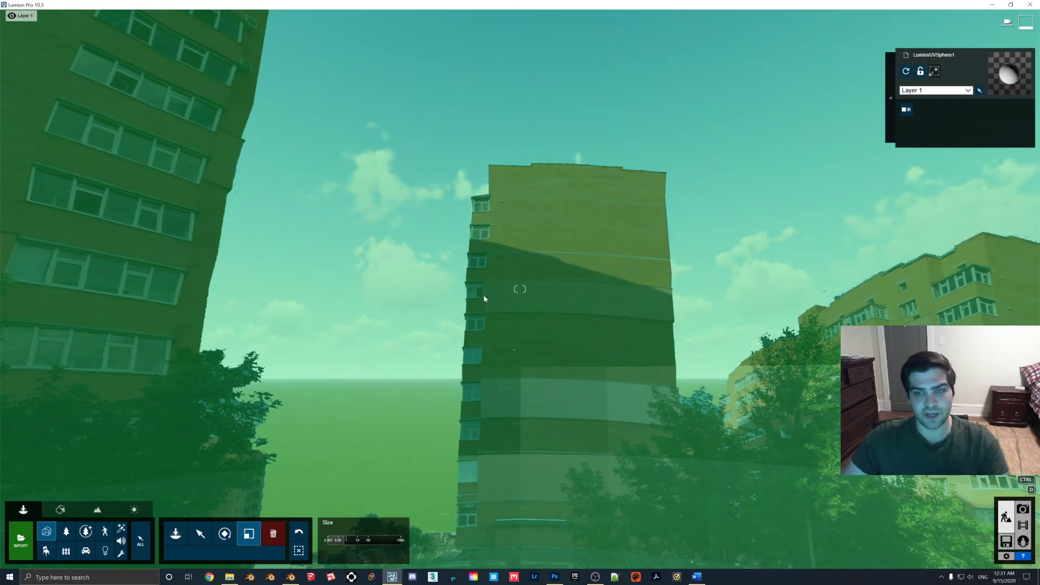
mouse_move(328, 190)
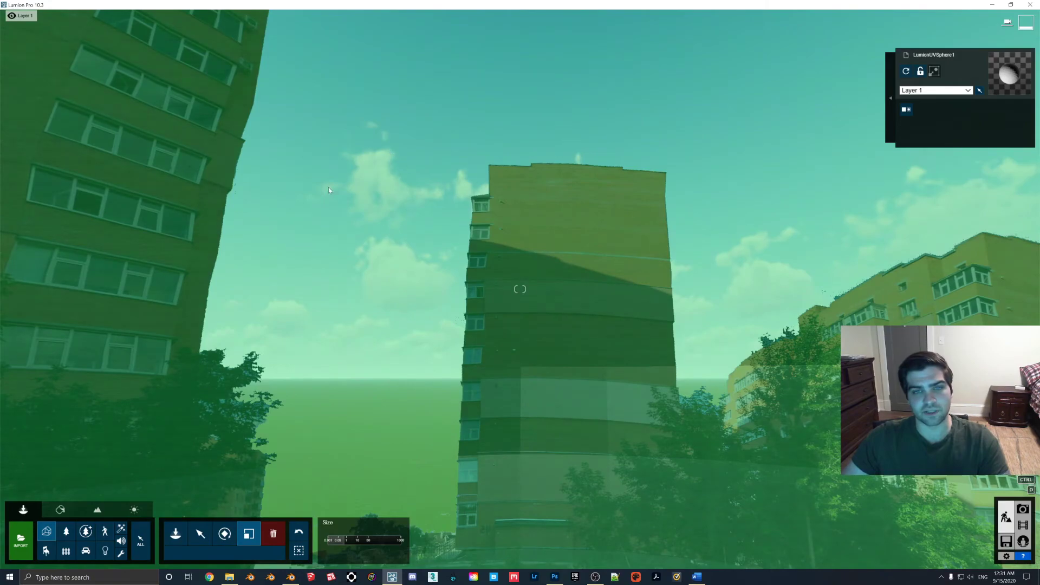
mouse_move(340, 183)
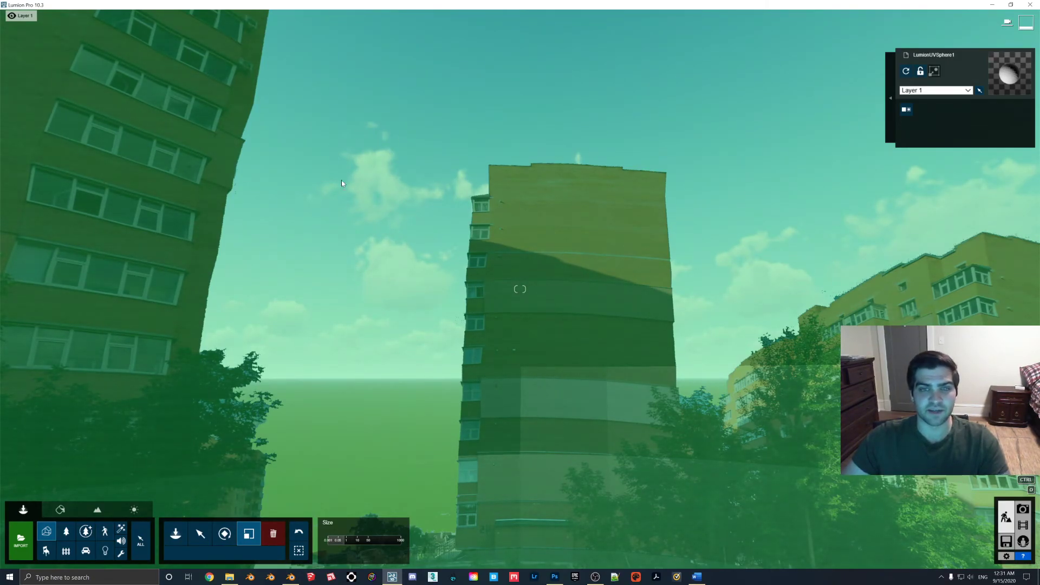
mouse_move(391, 151)
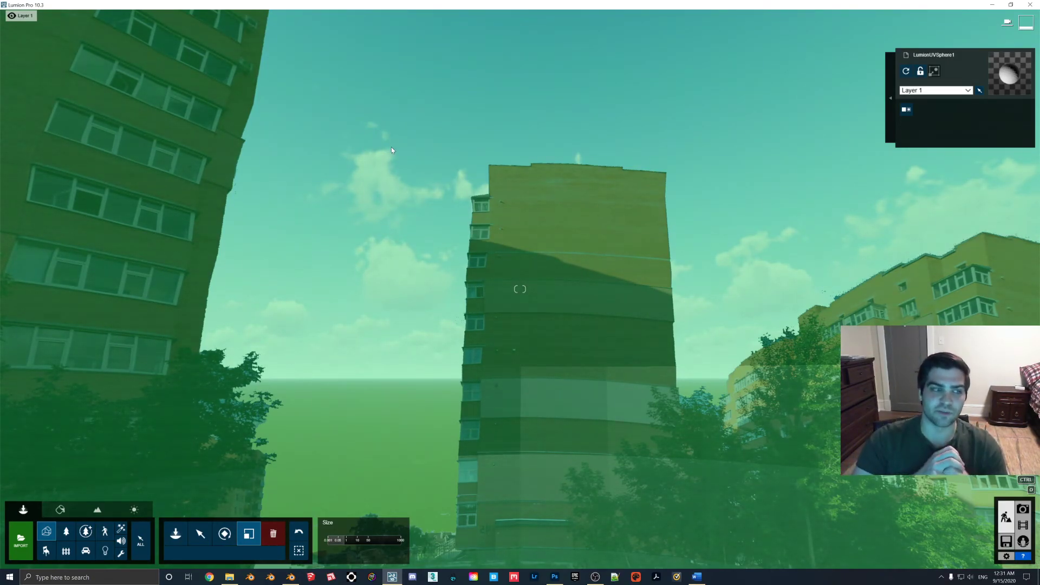